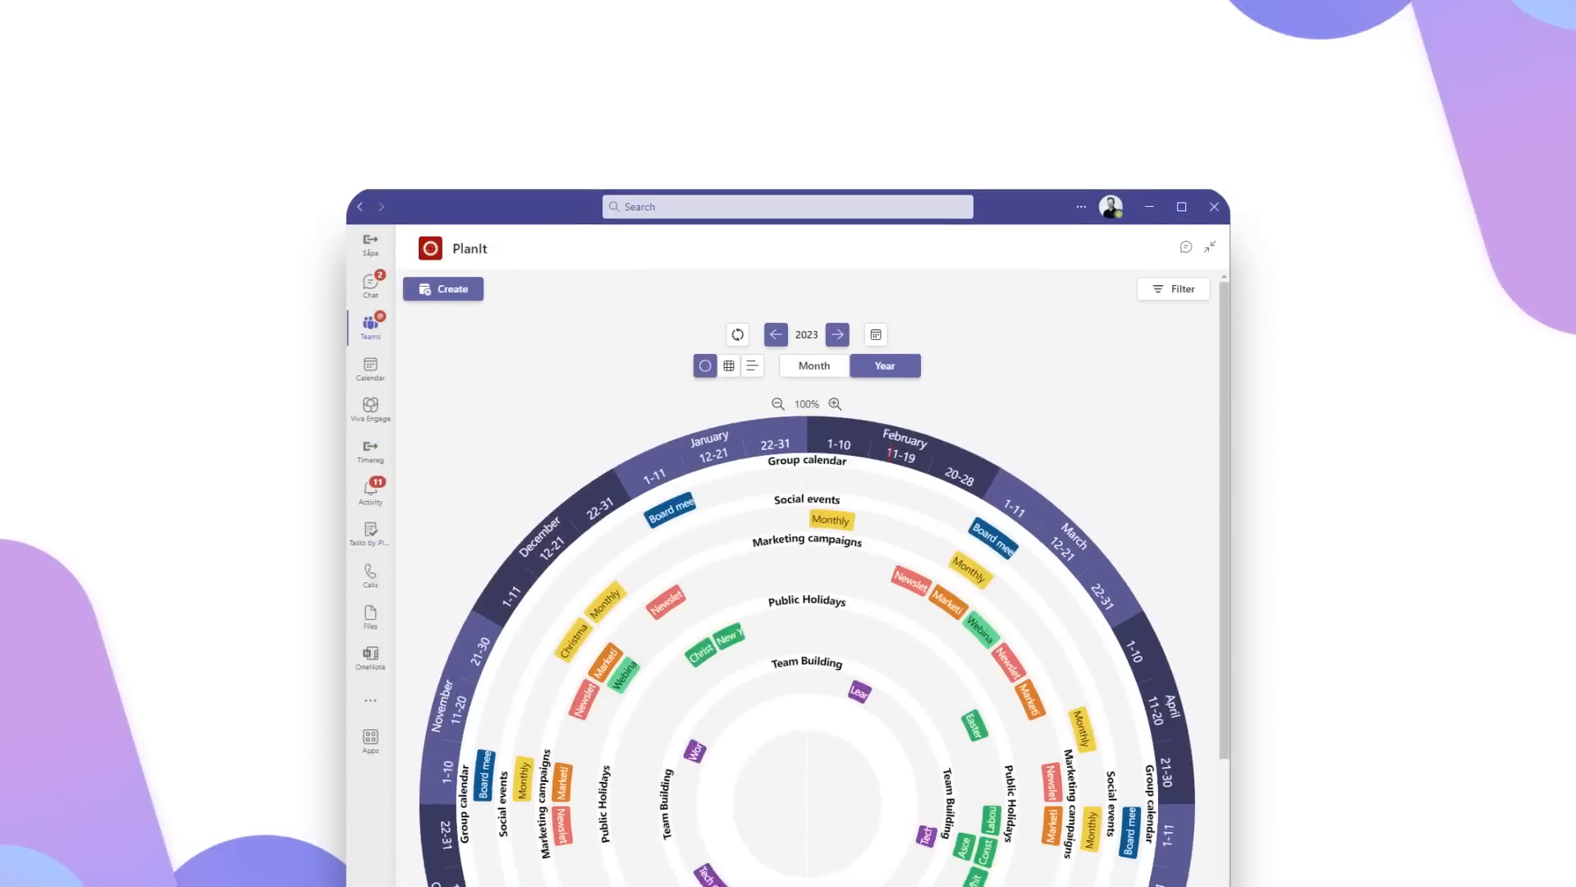
- Start a new item from the PlanIt year wheel, showing event, Planner task and Teams meeting options
{"action": "left_click", "coordinate": [443, 289]}
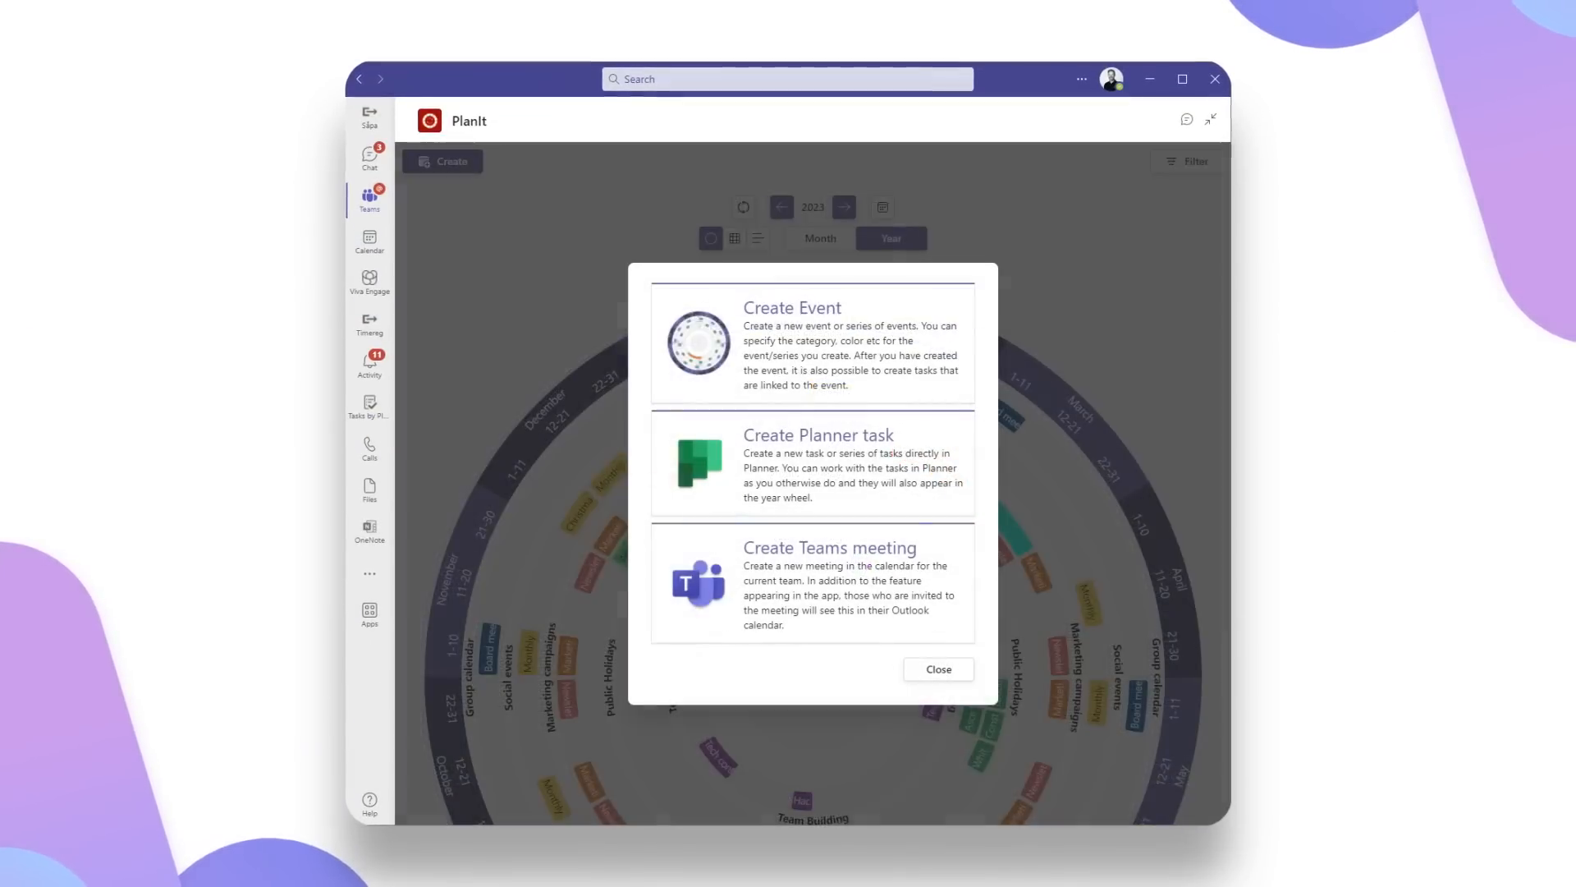
- Create the 'App launch campaign' Marketing campaigns event for Sales & Marketing, 7 Feb 2023 16.00–17.00
{"action": "left_click", "coordinate": [791, 308]}
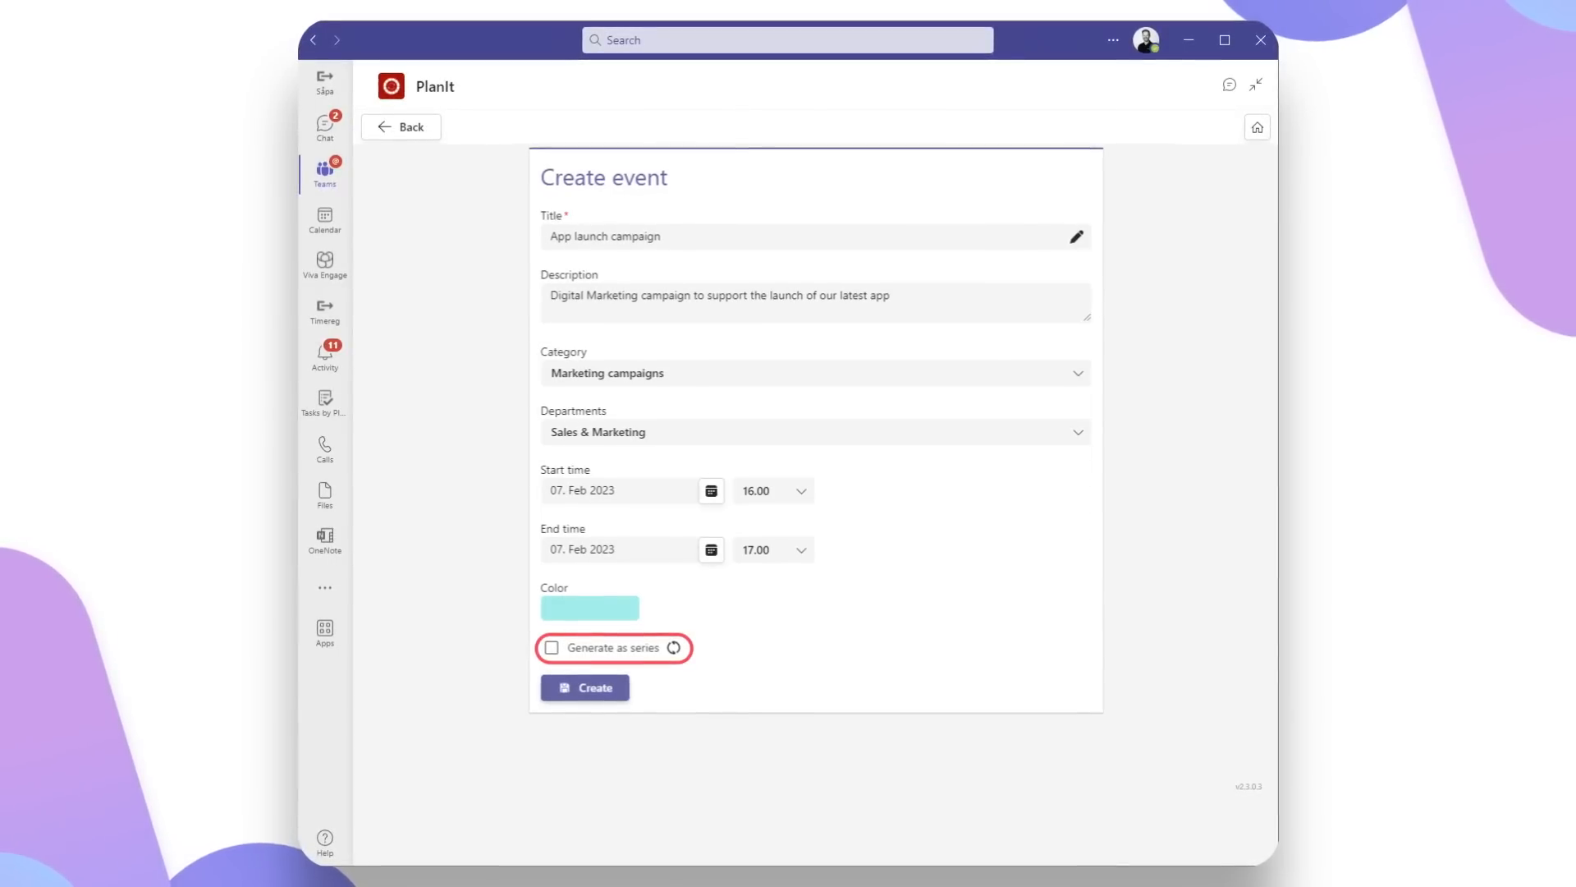
{"action": "left_click", "coordinate": [583, 687]}
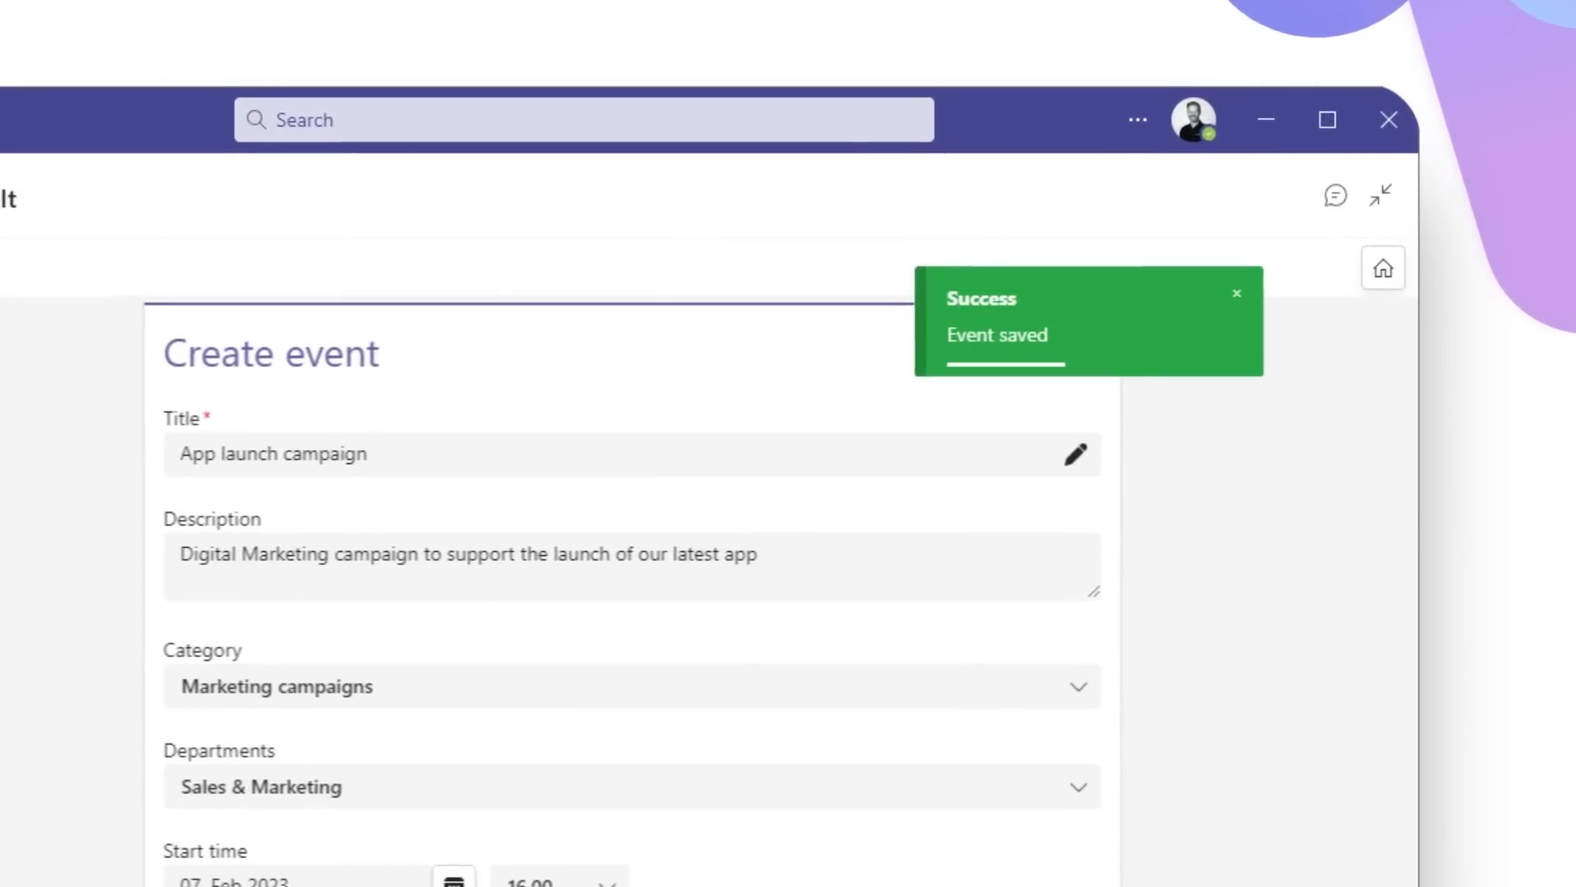